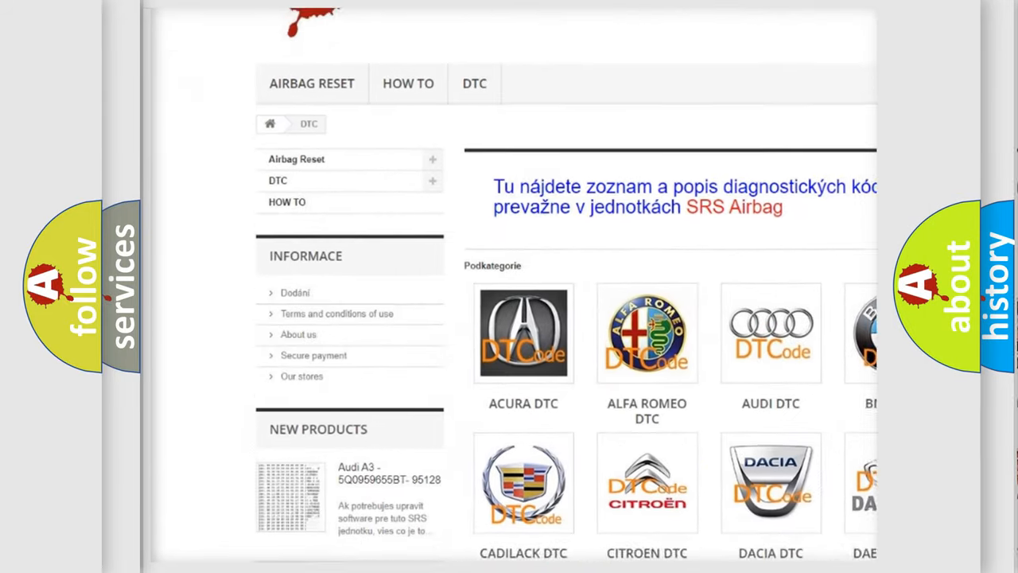
scroll(down, 3)
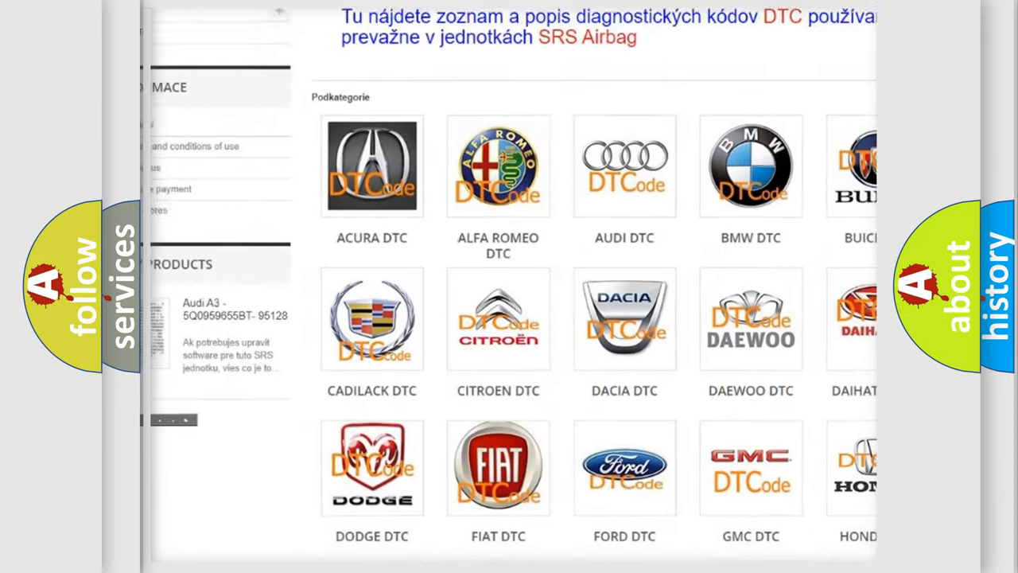
scroll(down, 3)
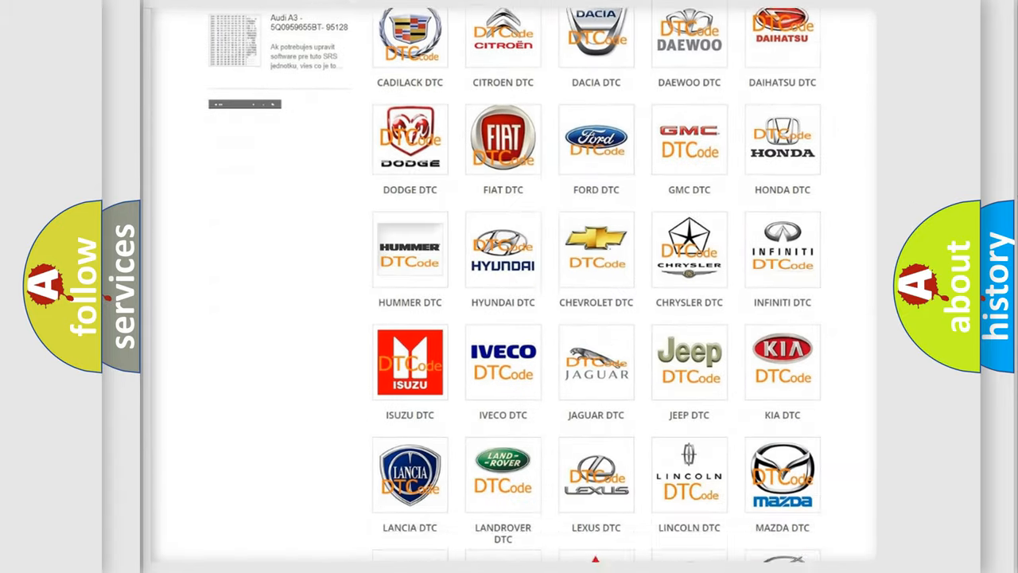
scroll(down, 3)
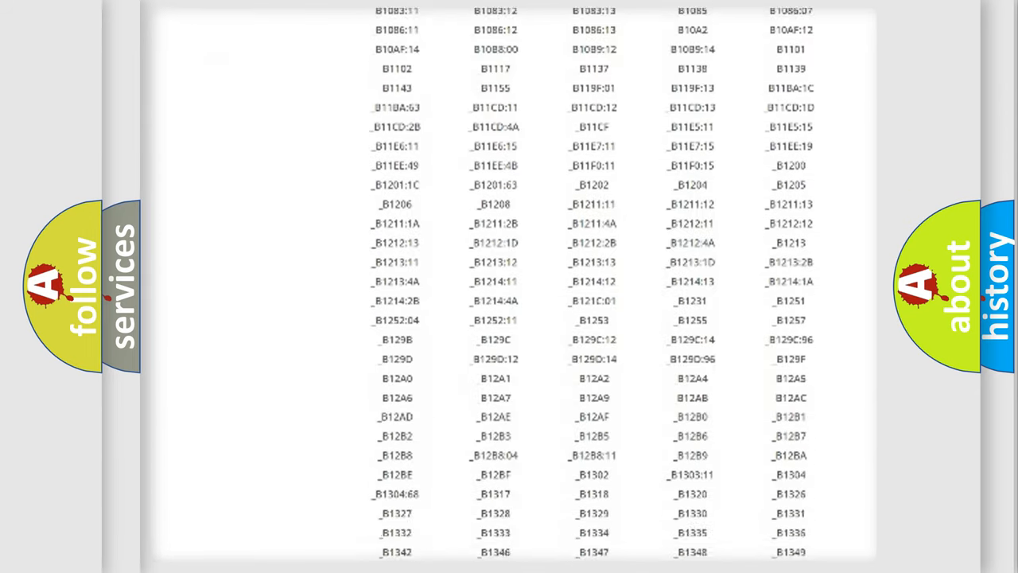
scroll(down, 3)
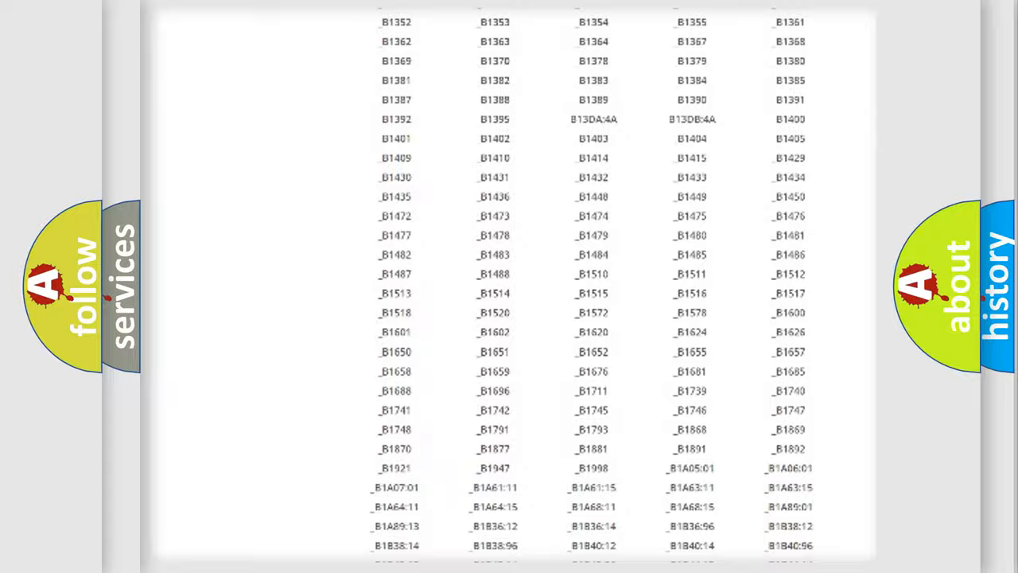